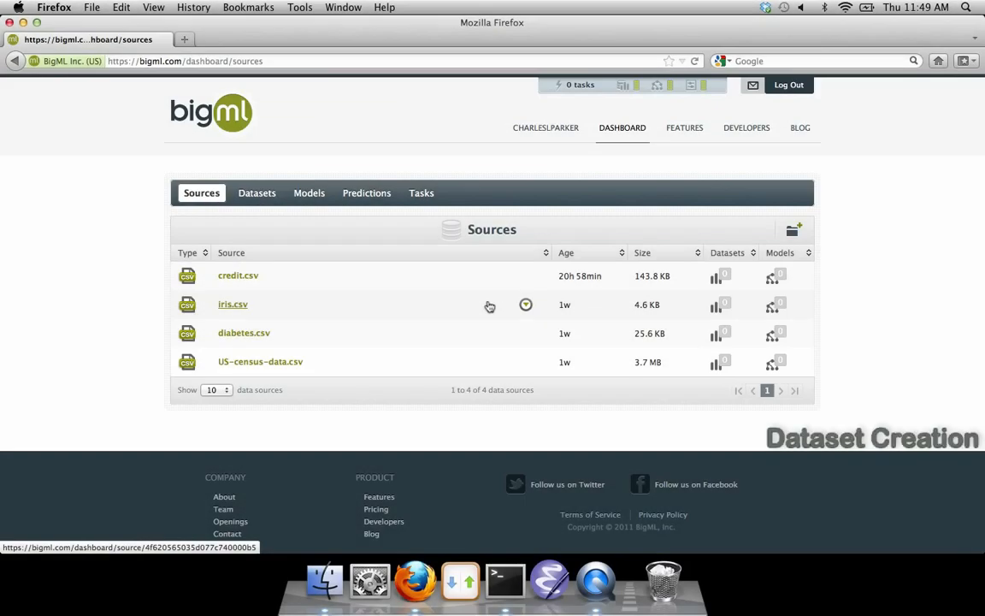
mouse_move(479, 313)
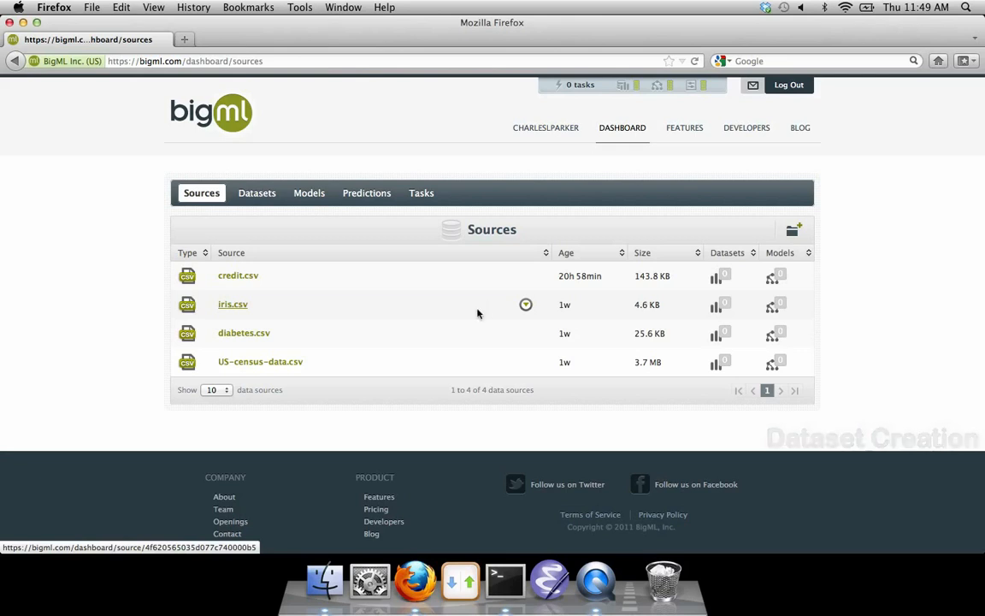
- Select the credit.csv source in the Sources list to begin opening it
click(238, 273)
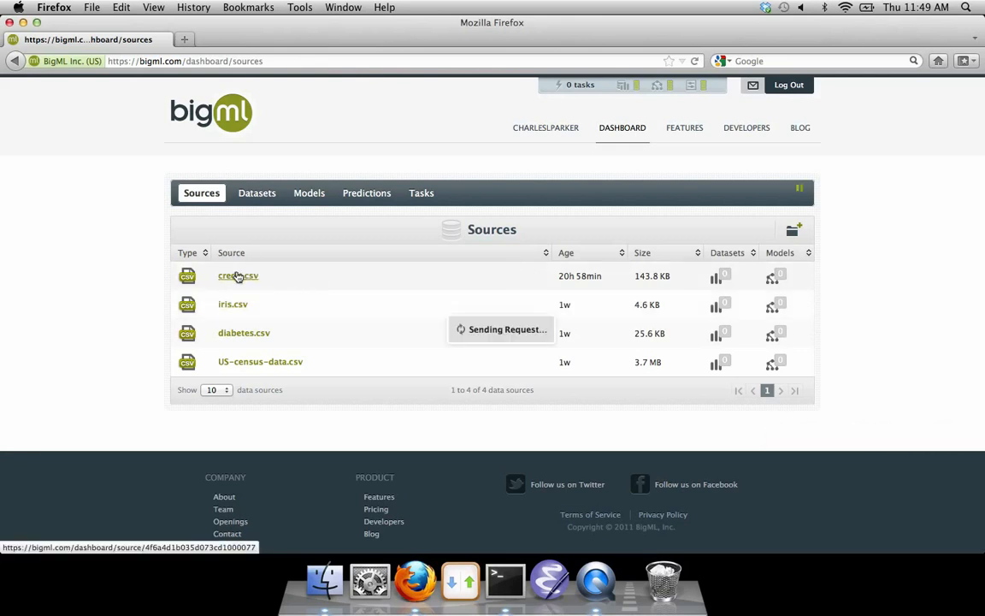
- Load the credit.csv source page with its data preview of checking_status, duration and credit_history rows
click(238, 275)
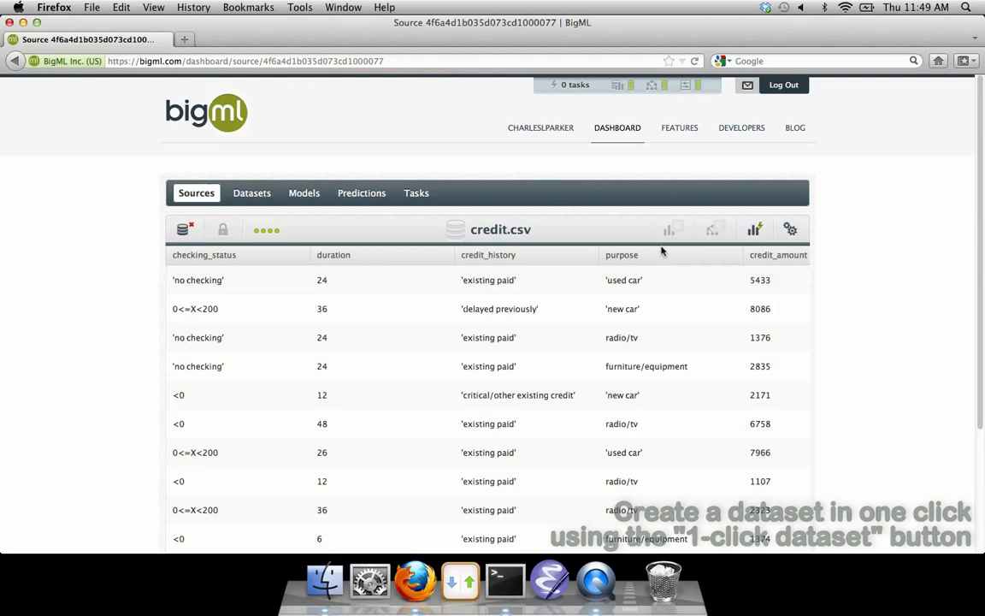
mouse_move(756, 229)
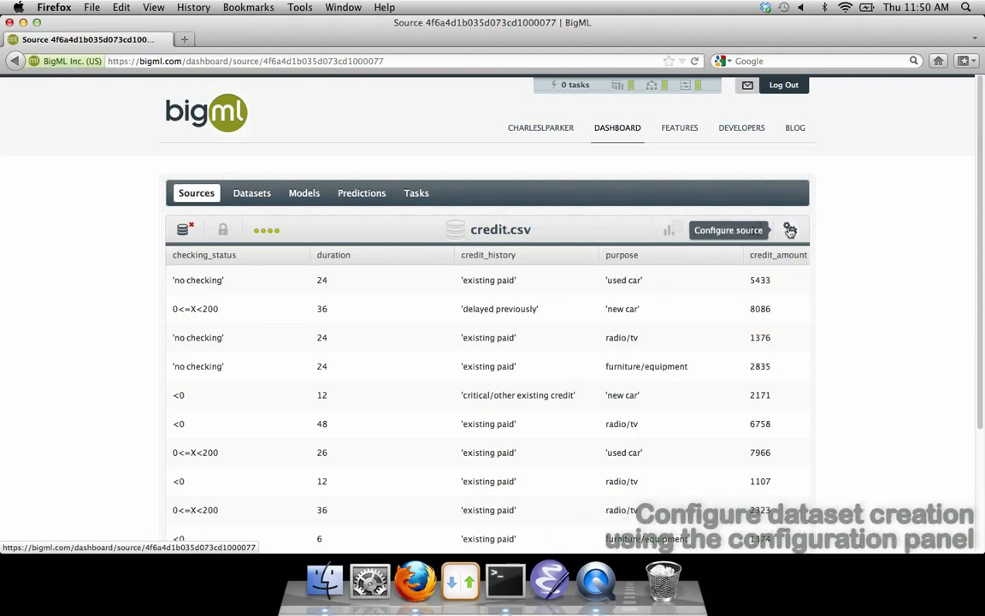
click(728, 229)
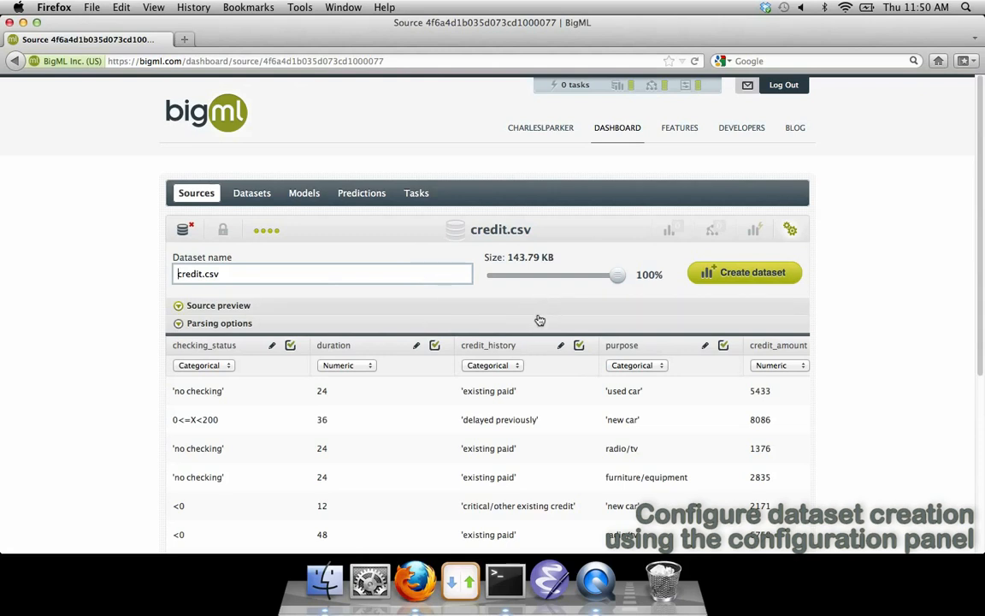
click(219, 322)
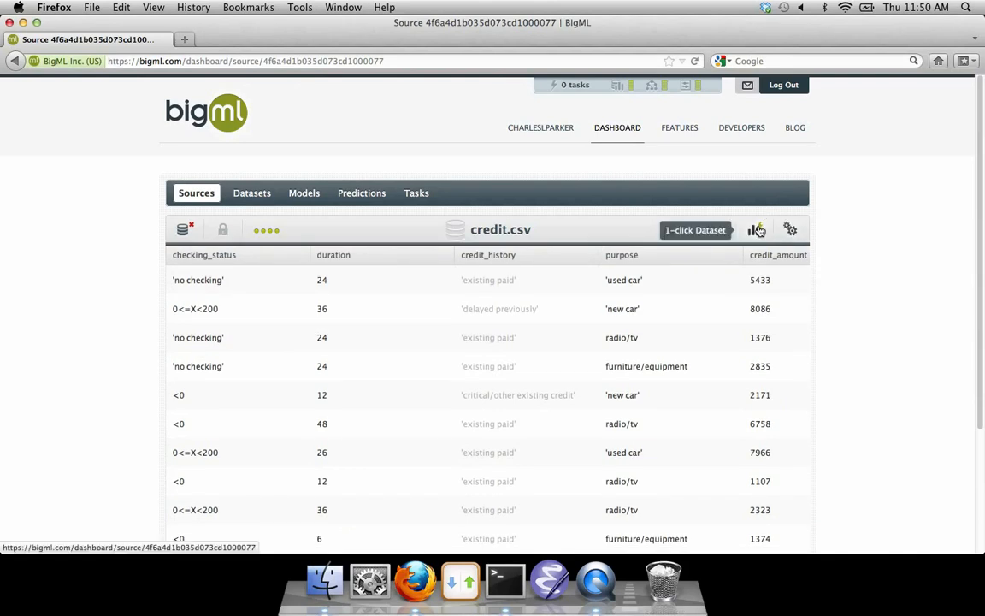
- Create a 1-click dataset from credit.csv and view credit's dataset field summary with histograms
click(694, 230)
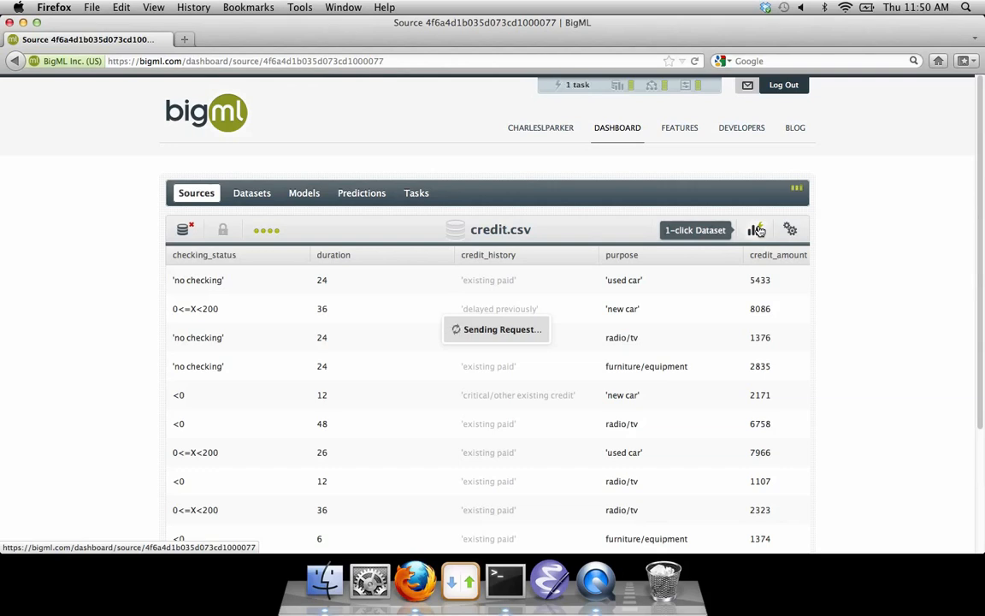
click(695, 229)
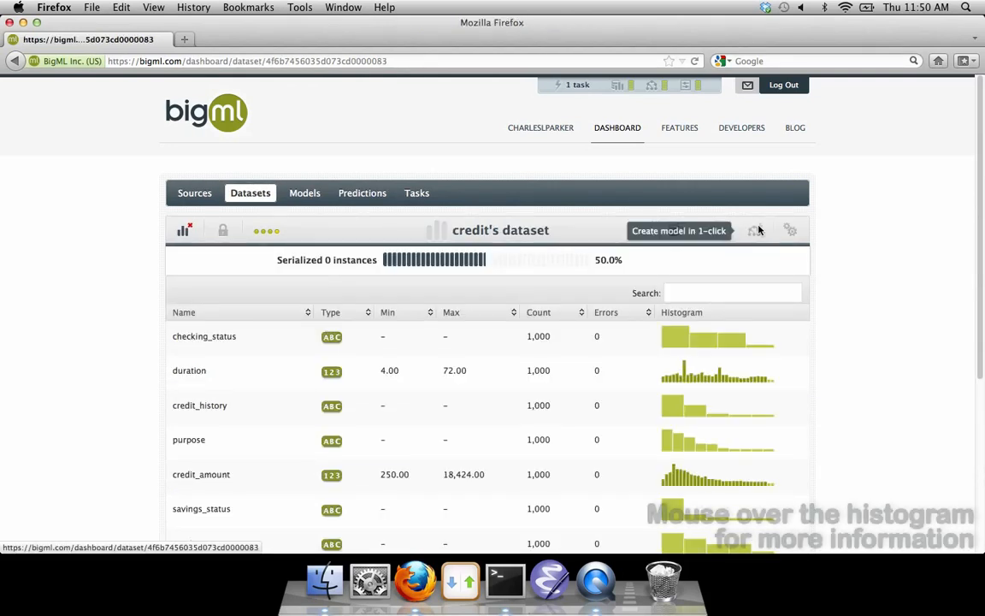